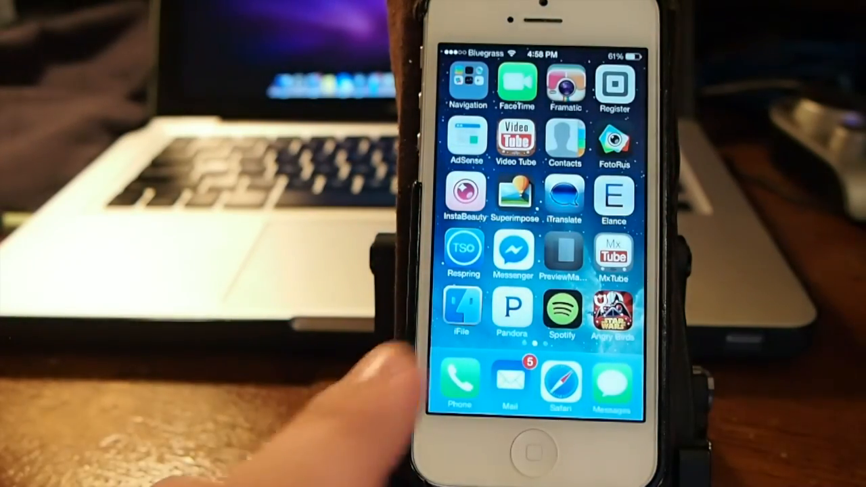
{"action": "left_click", "coordinate": [459, 382]}
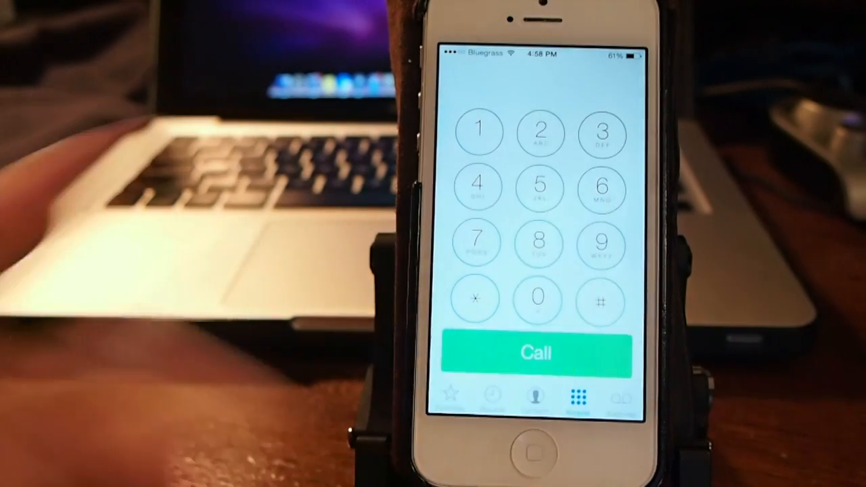
{"action": "left_click", "coordinate": [538, 244]}
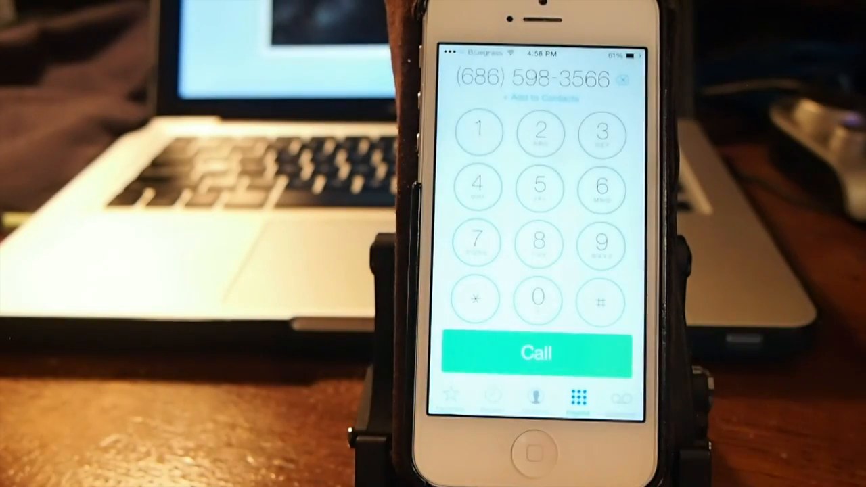
{"action": "left_click", "coordinate": [536, 354]}
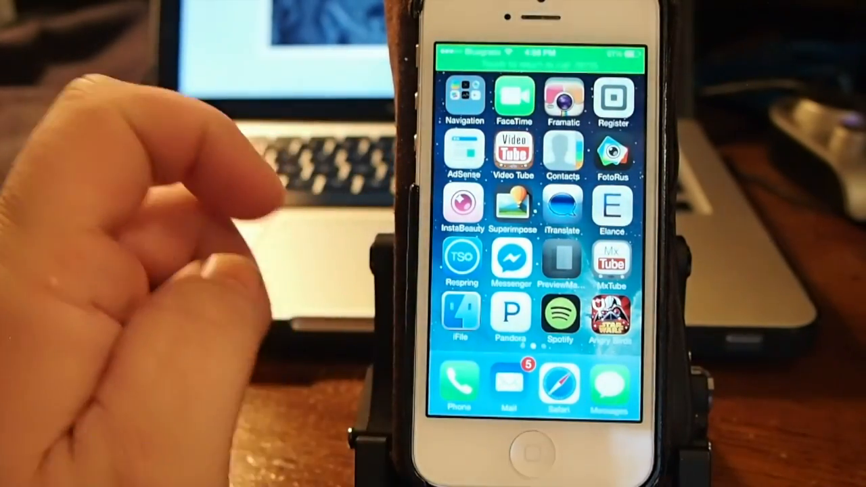
Swipe to the home screen page holding MyWi, launch the hotspot app, then exit it.
{"action": "scroll", "scroll_direction": "left", "scroll_amount": 3}
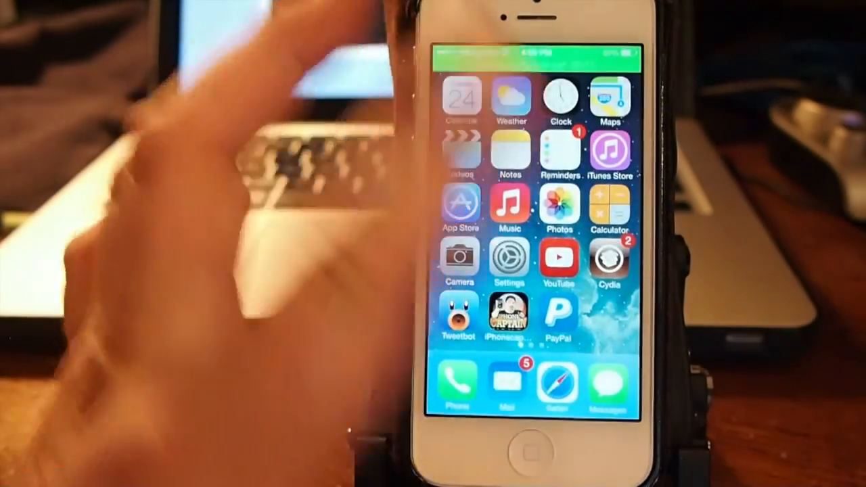
{"action": "scroll", "scroll_direction": "left", "scroll_amount": 3}
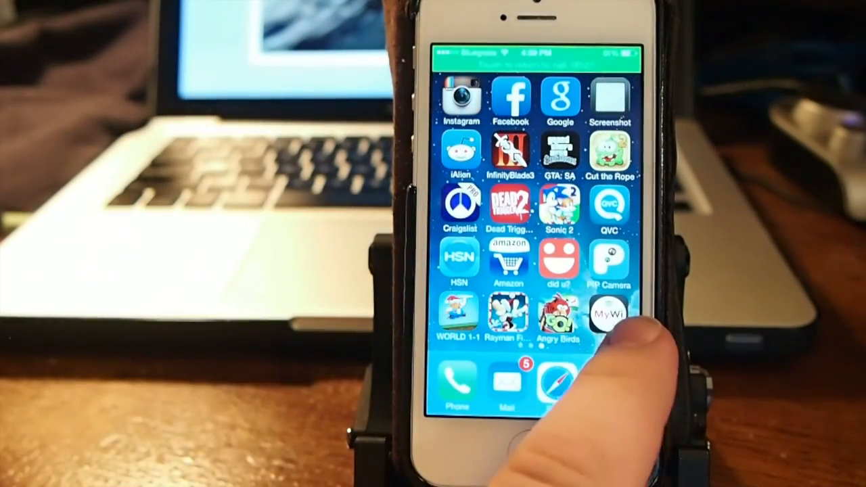
{"action": "left_click", "coordinate": [607, 314]}
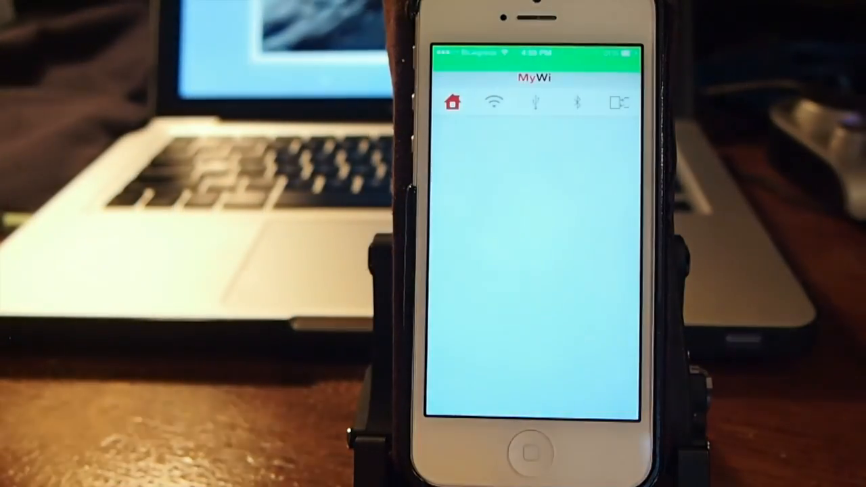
{"action": "left_click", "coordinate": [454, 103]}
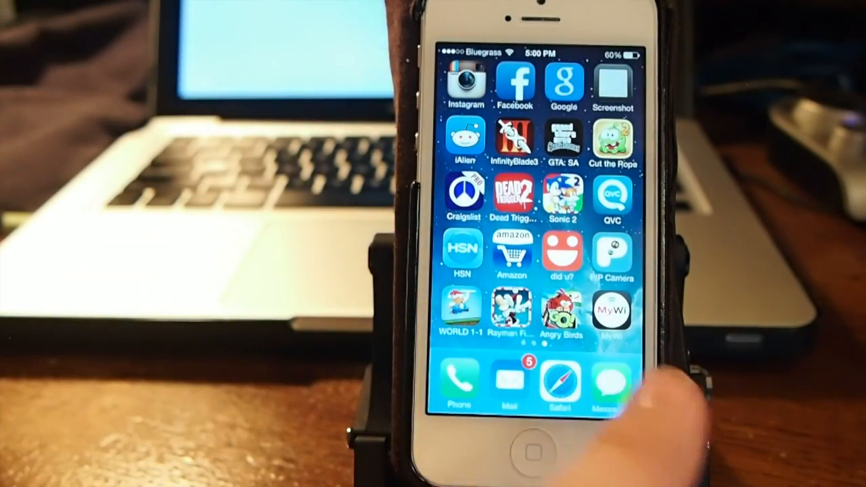
Scroll Cydia's installed packages list past MyWi 7, MyWi OnDemand and RadiSpot.
{"action": "scroll", "scroll_direction": "left", "scroll_amount": 3}
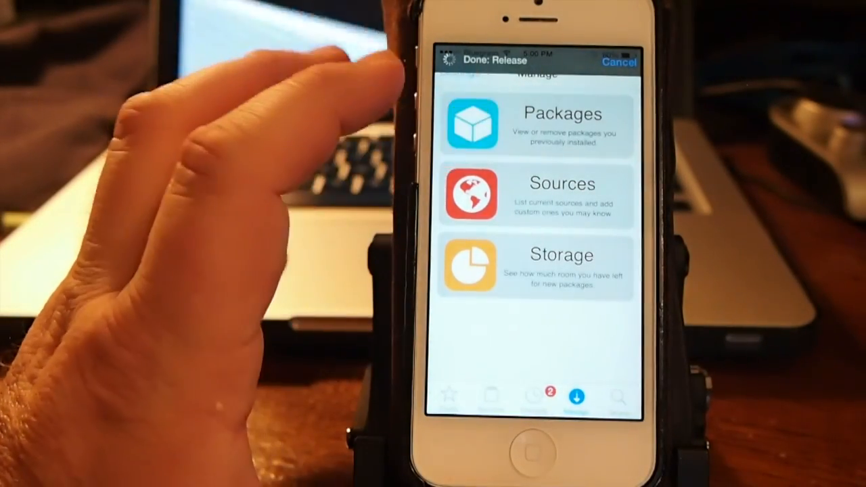
{"action": "left_click", "coordinate": [560, 125]}
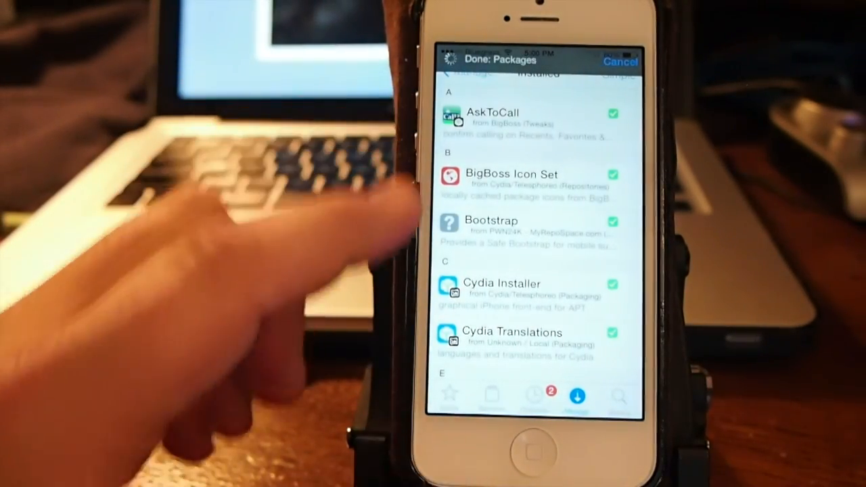
{"action": "scroll", "scroll_direction": "down", "scroll_amount": 3}
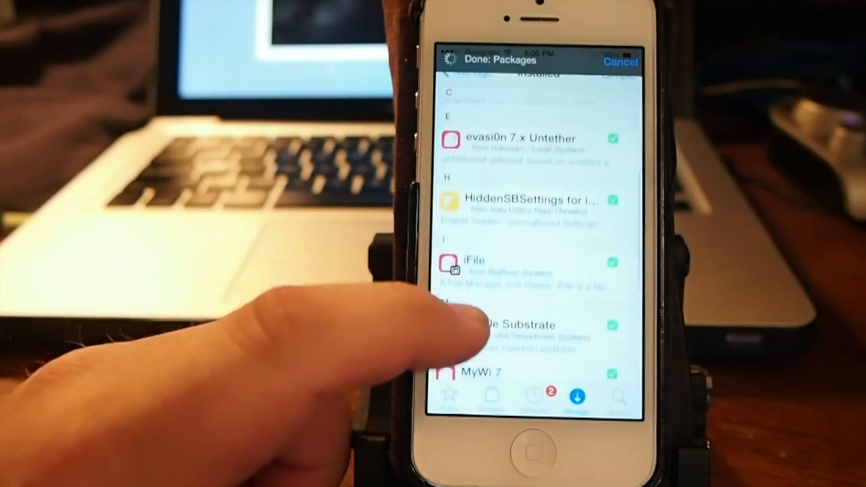
{"action": "scroll", "scroll_direction": "down", "scroll_amount": 3}
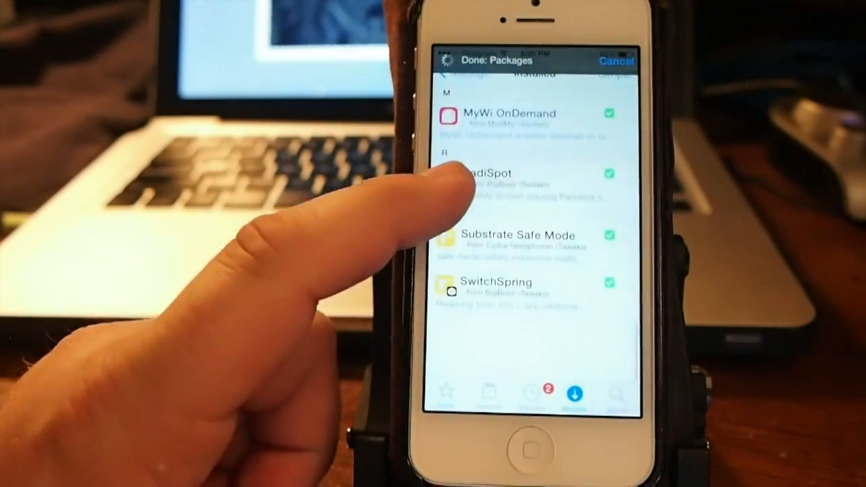
{"action": "scroll", "scroll_direction": "down", "scroll_amount": 3}
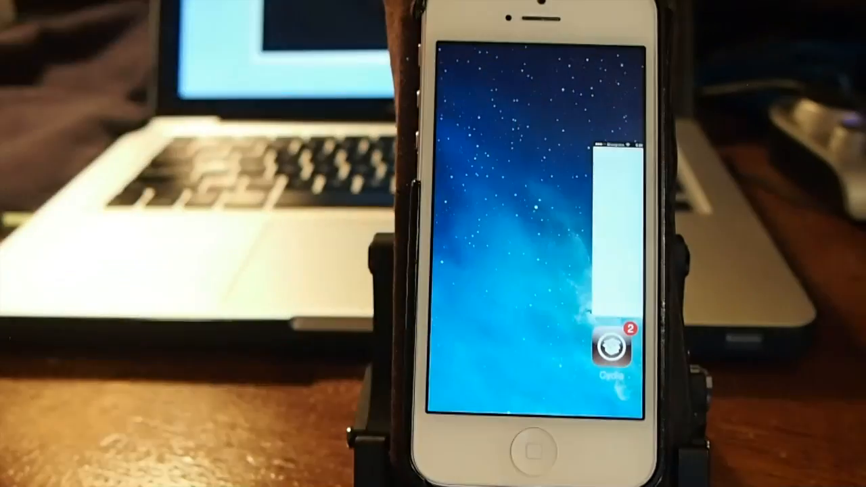
Swipe away the Cydia card in the multitasking view.
{"action": "left_click", "coordinate": [614, 345]}
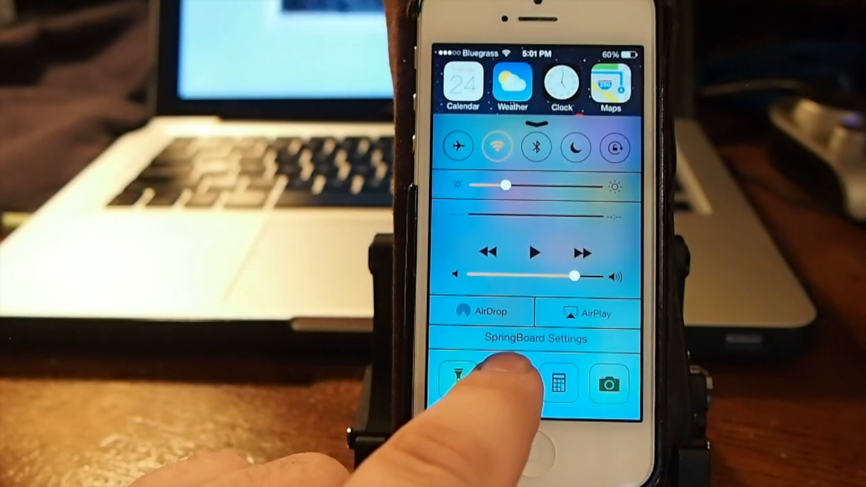
Open SpringBoard Settings from Control Center and scroll through Parallax, Folders, Wallpaper and Prevent Screen Dim.
{"action": "left_click", "coordinate": [533, 338]}
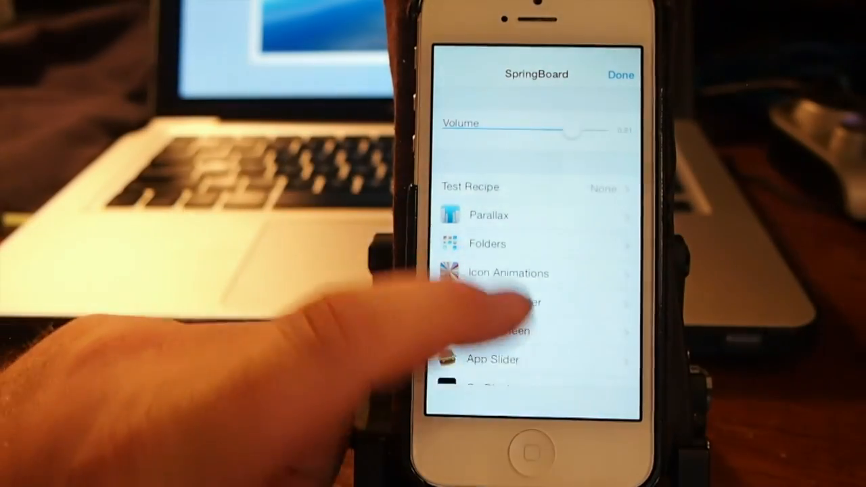
{"action": "scroll", "scroll_direction": "down", "scroll_amount": 3}
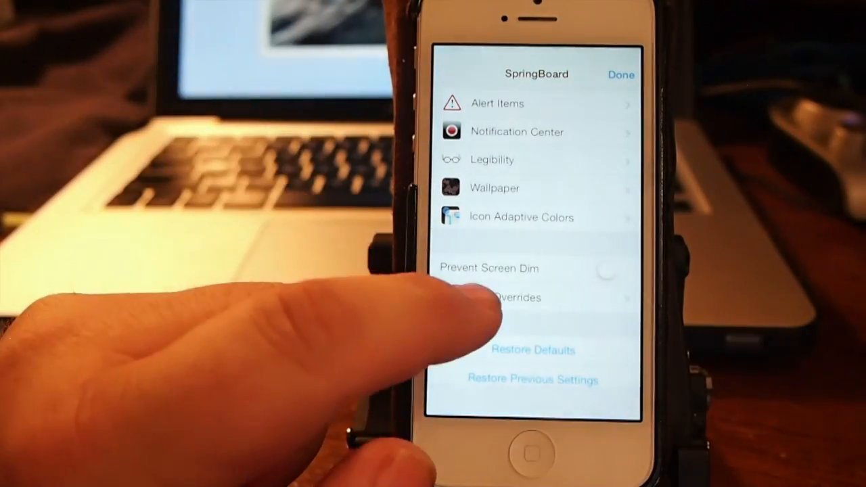
{"action": "left_click", "coordinate": [514, 297]}
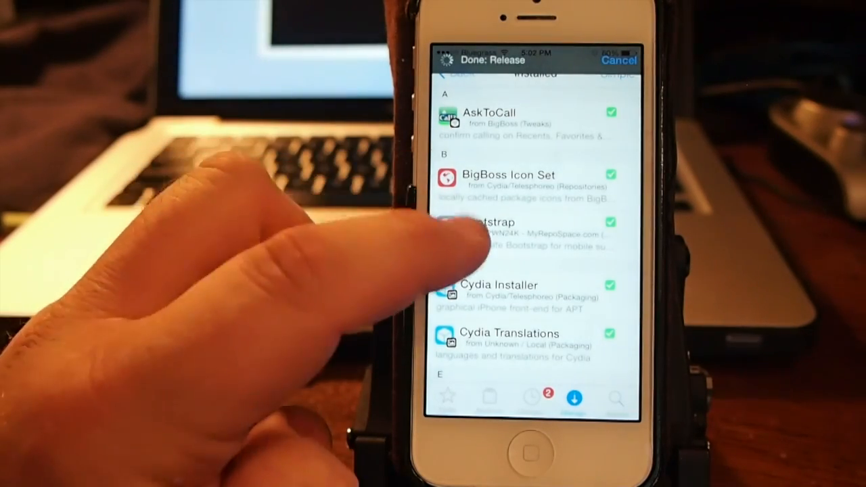
Scroll Cydia's Installed list, view the HiddenSBSettings details page, and go back to Installed.
{"action": "left_click", "coordinate": [494, 233]}
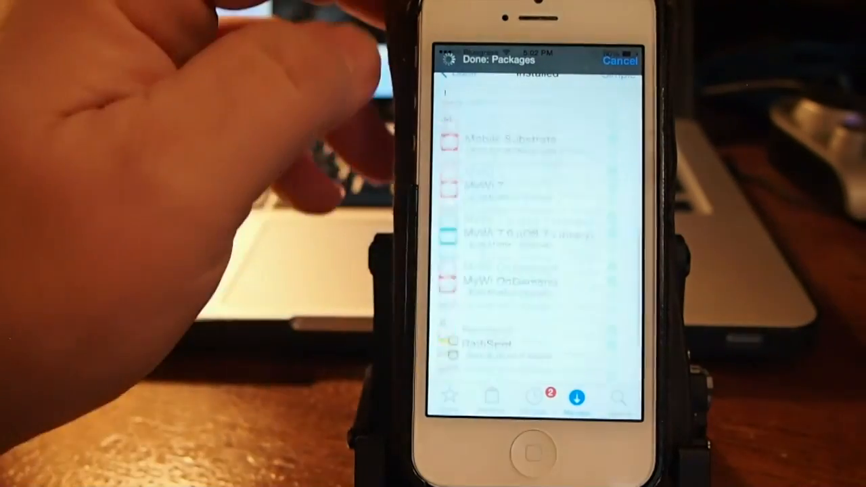
{"action": "scroll", "scroll_direction": "down", "scroll_amount": 3}
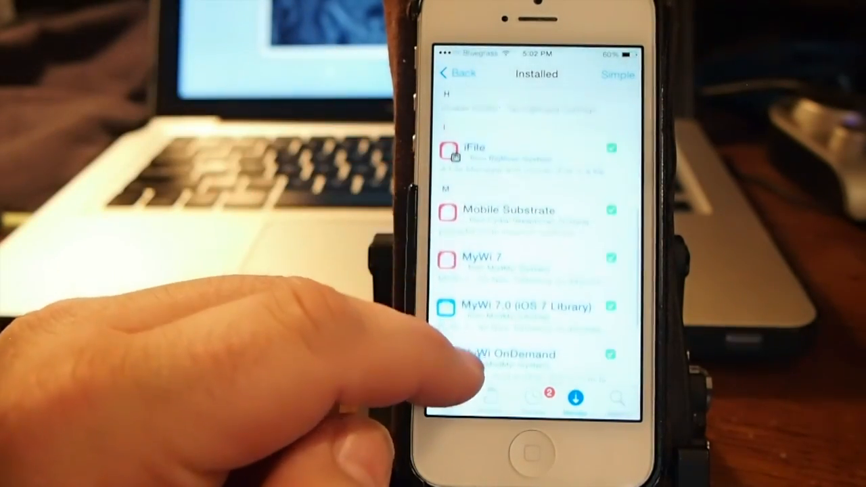
{"action": "scroll", "scroll_direction": "down", "scroll_amount": 3}
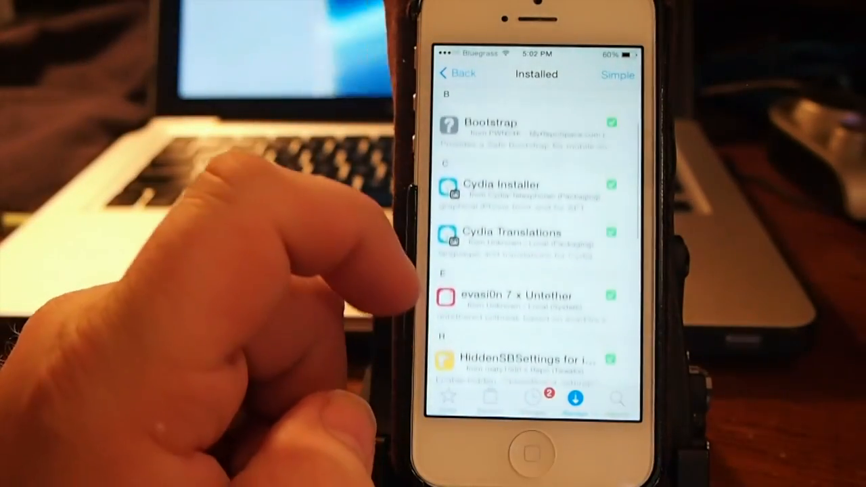
{"action": "scroll", "scroll_direction": "down", "scroll_amount": 3}
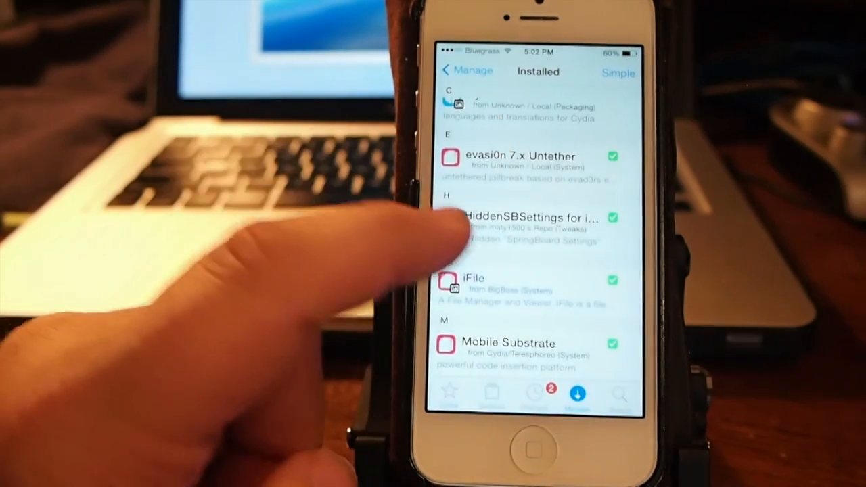
{"action": "left_click", "coordinate": [527, 224]}
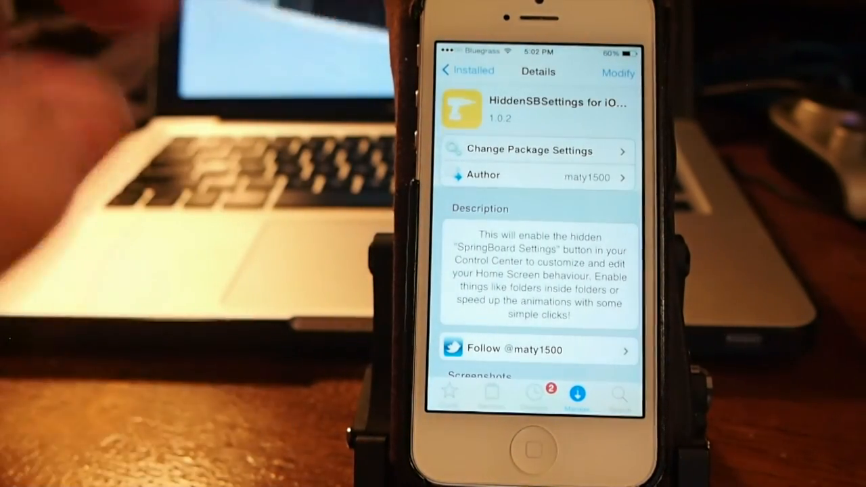
{"action": "left_click", "coordinate": [466, 71]}
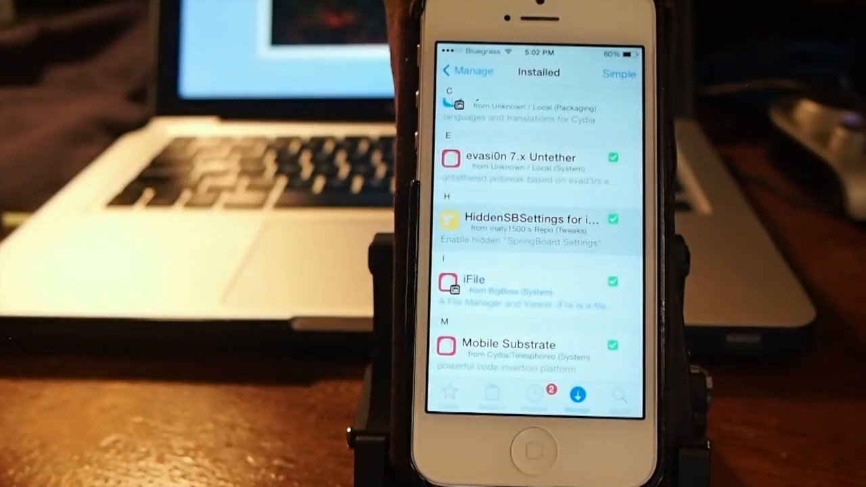
{"action": "left_click", "coordinate": [467, 71]}
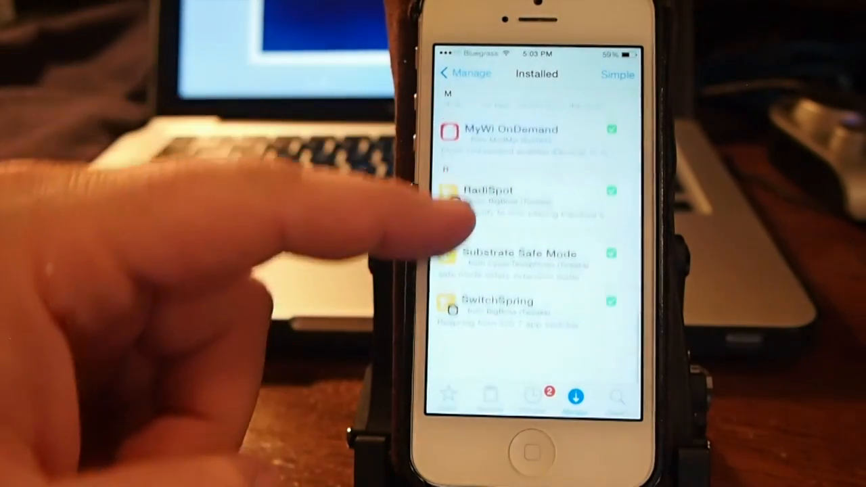
Scroll the Installed list down to RadiSpot before leaving Cydia.
{"action": "scroll", "scroll_direction": "down", "scroll_amount": 3}
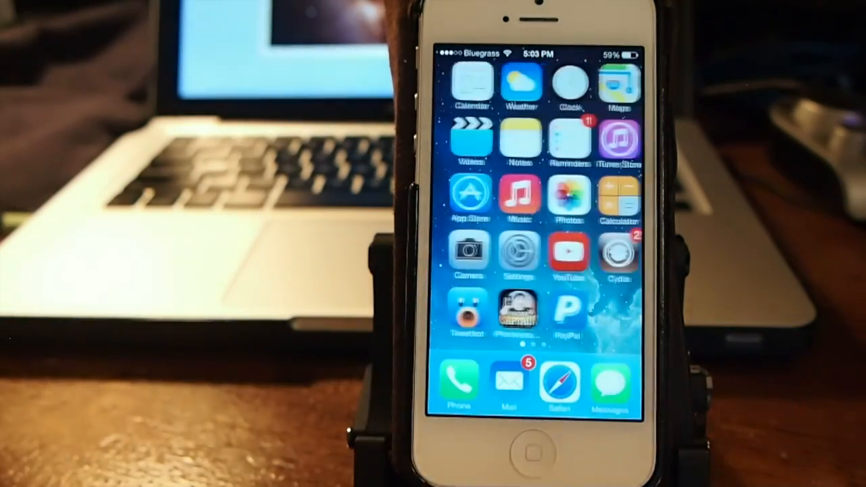
{"action": "scroll", "scroll_direction": "left", "scroll_amount": 3}
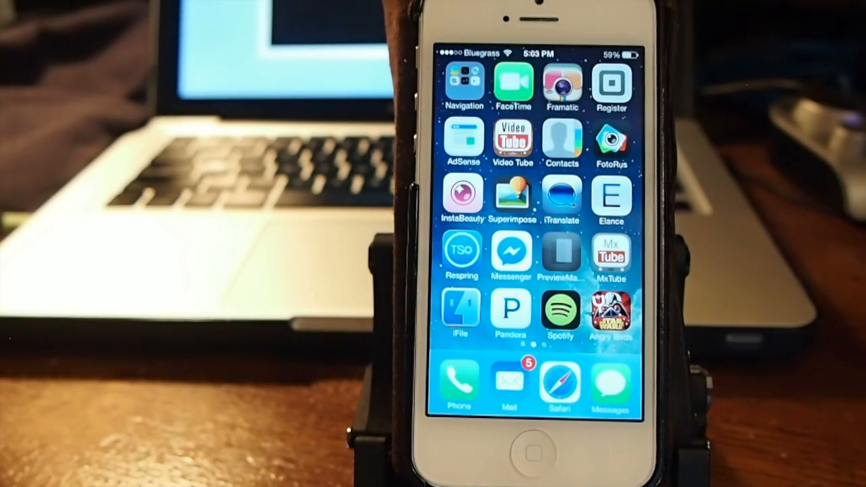
{"action": "left_click", "coordinate": [559, 312]}
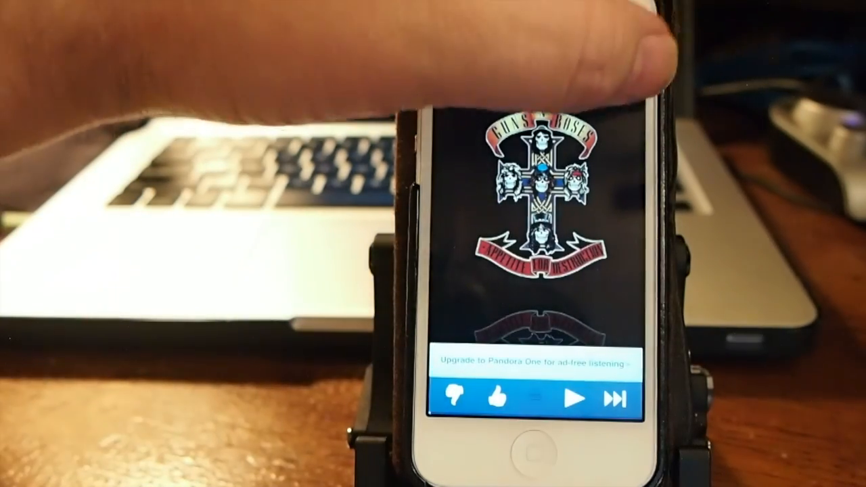
{"action": "left_click", "coordinate": [446, 70]}
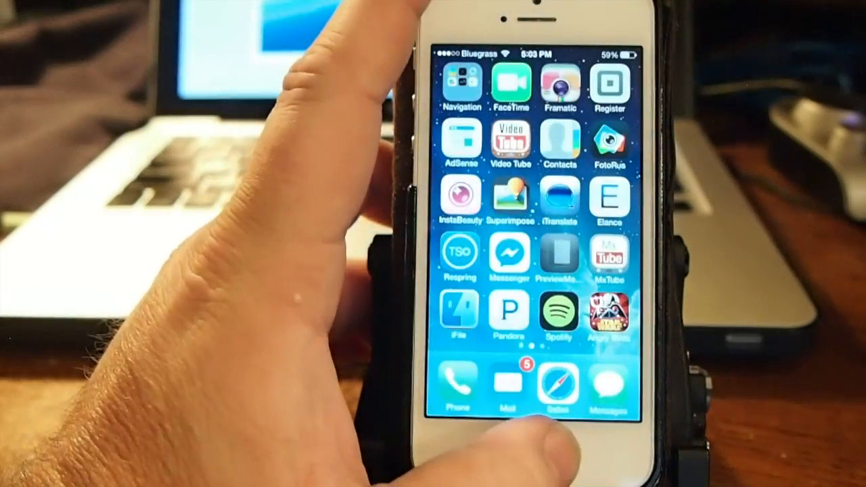
{"action": "scroll", "scroll_direction": "left", "scroll_amount": 3}
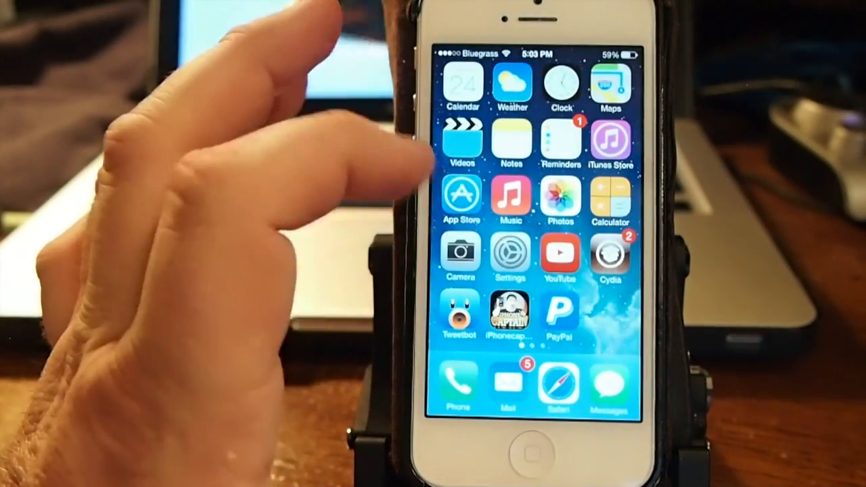
Open Photos and browse the Camera Roll thumbnail grid.
{"action": "left_click", "coordinate": [558, 200]}
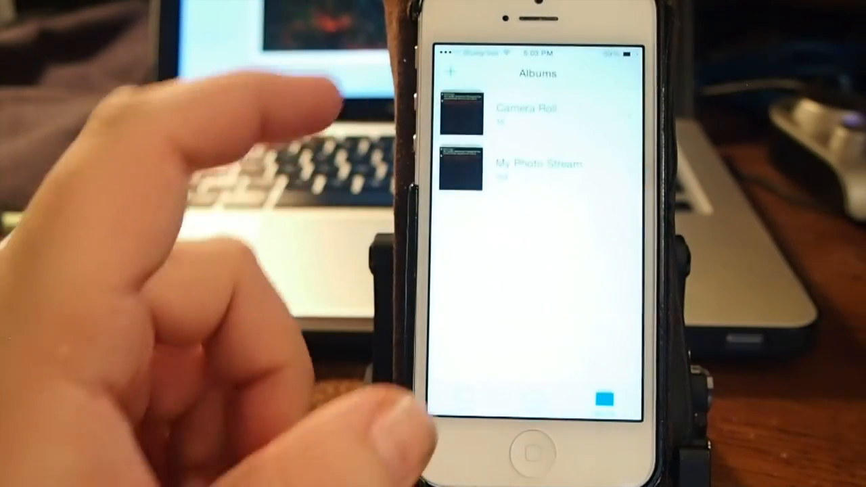
{"action": "left_click", "coordinate": [460, 108]}
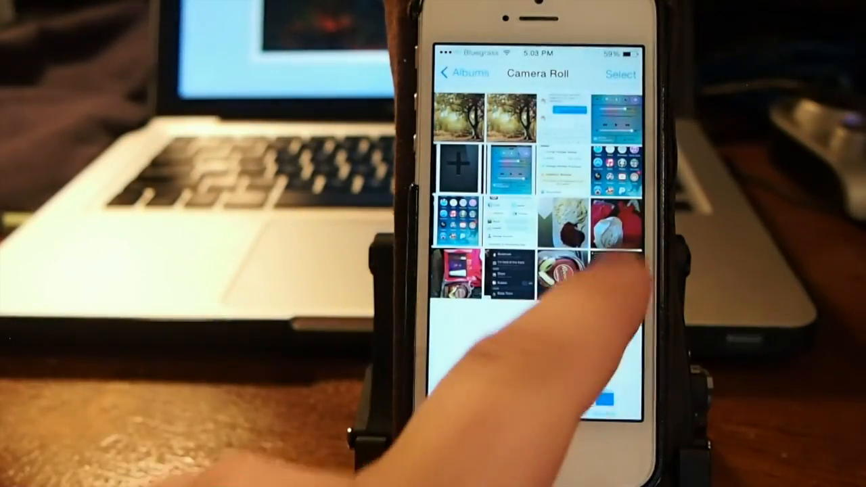
{"action": "left_click", "coordinate": [570, 276]}
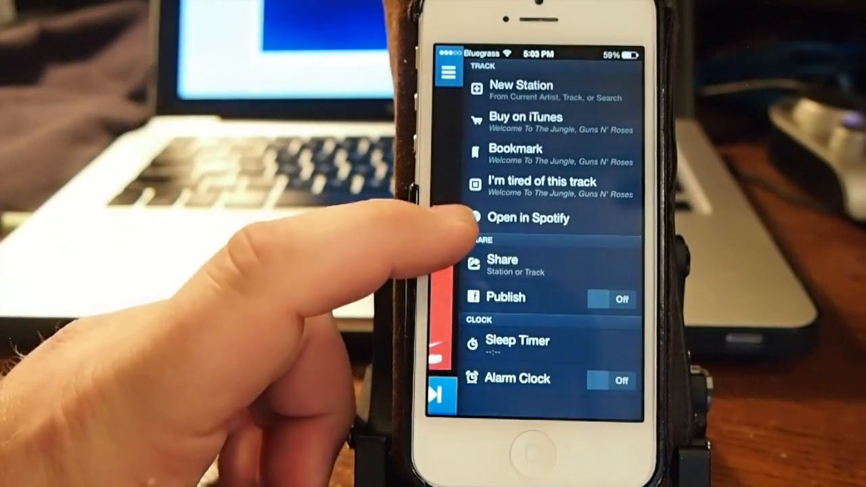
Use Pandora's 'Open in Spotify' to send Welcome To The Jungle to Spotify.
{"action": "left_click", "coordinate": [530, 218]}
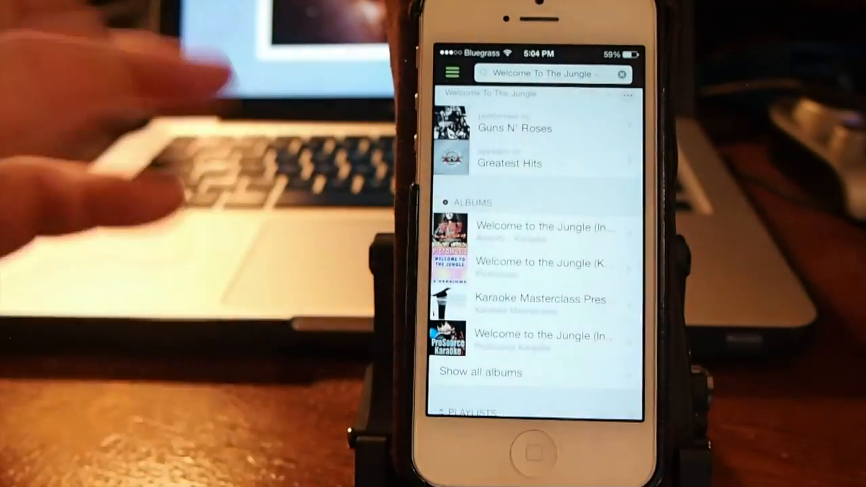
Scroll Spotify's Welcome To The Jungle results, then open the hamburger navigation menu.
{"action": "scroll", "scroll_direction": "down", "scroll_amount": 3}
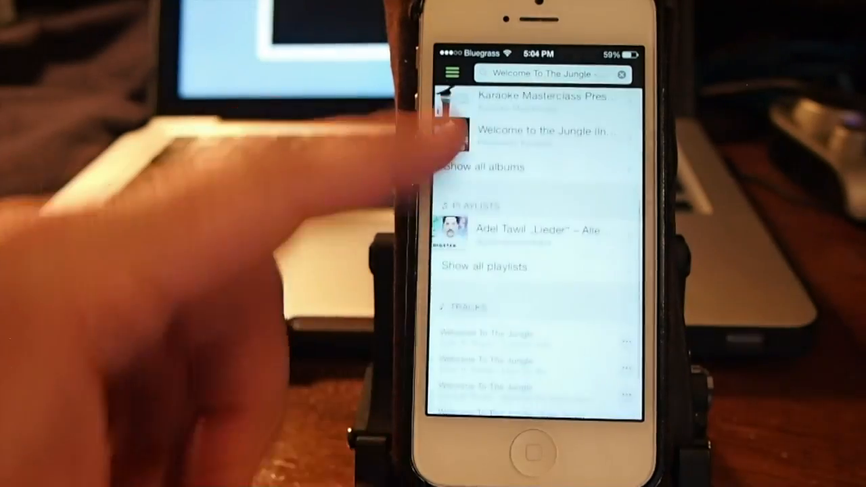
{"action": "left_click", "coordinate": [450, 73]}
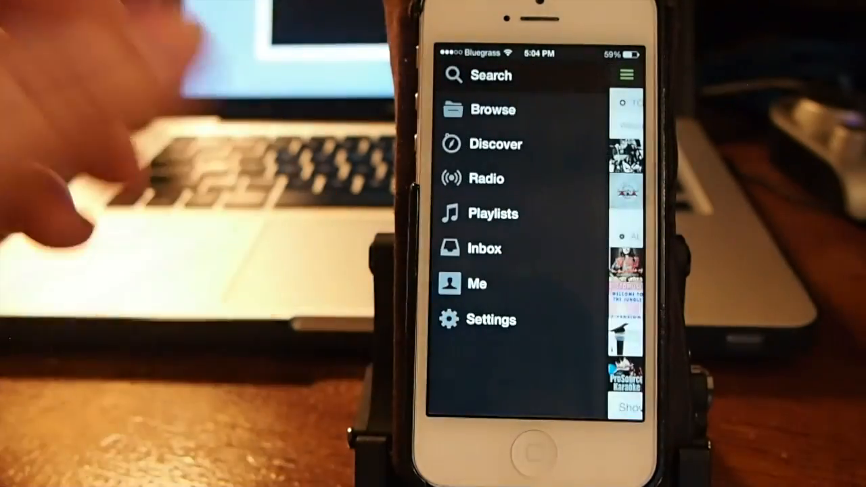